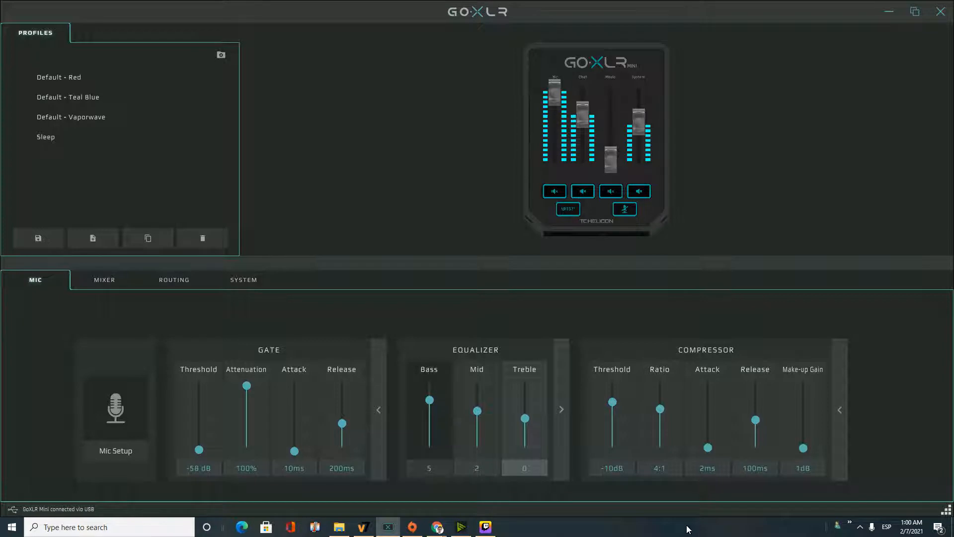
{"action": "mouse_move", "coordinate": [204, 332]}
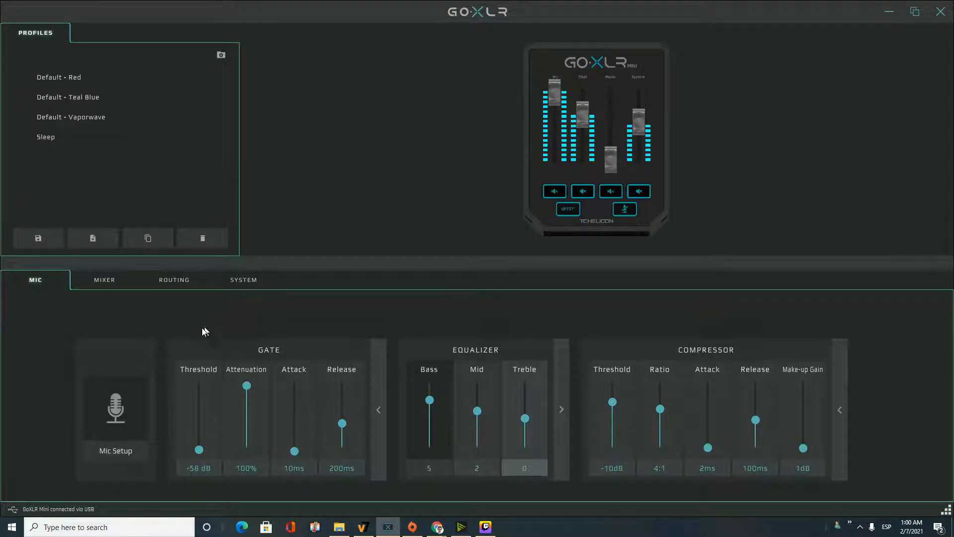
{"action": "mouse_move", "coordinate": [529, 173]}
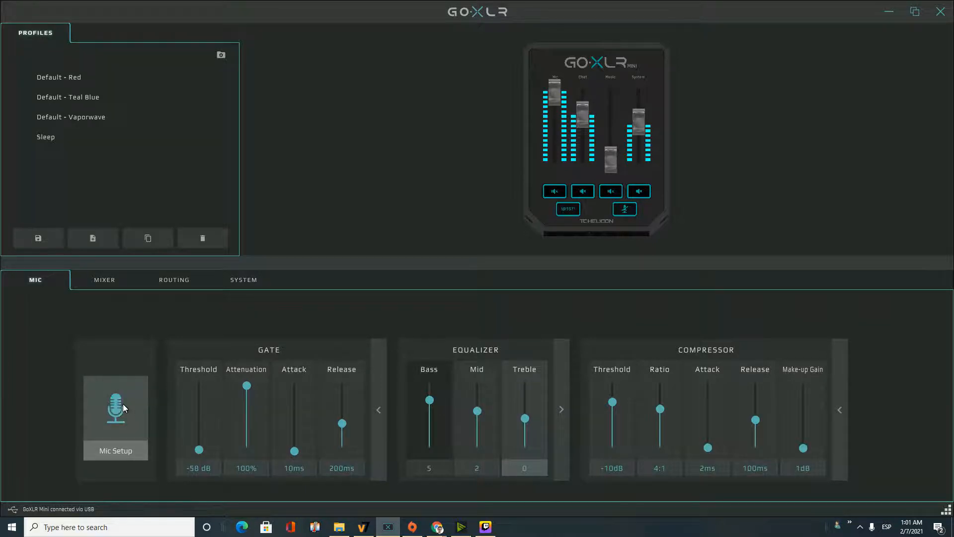
Lower the GoXLR microphone gain to 59 dB, then switch to the YouTube video.
{"action": "left_click", "coordinate": [115, 407]}
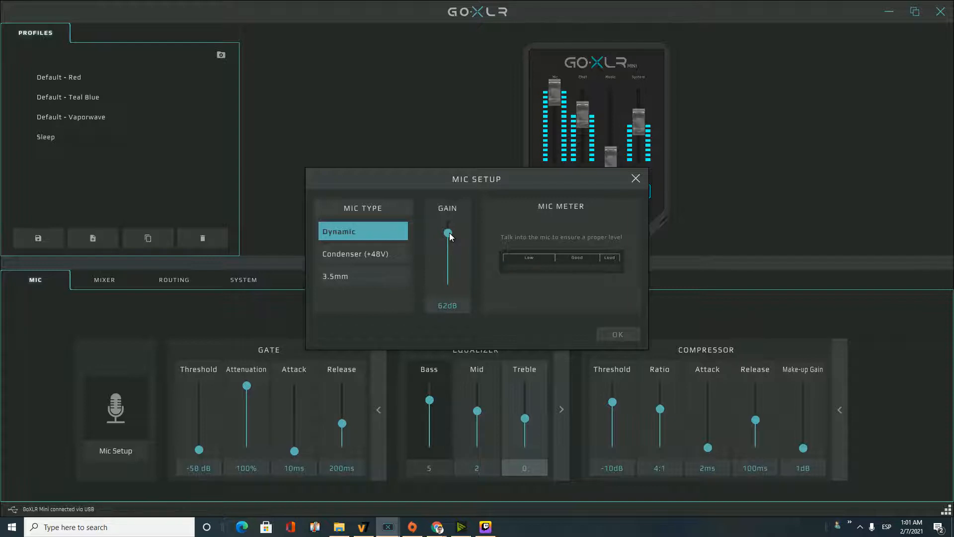
{"action": "left_click_drag", "start_coordinate": [448, 228], "coordinate": [448, 238]}
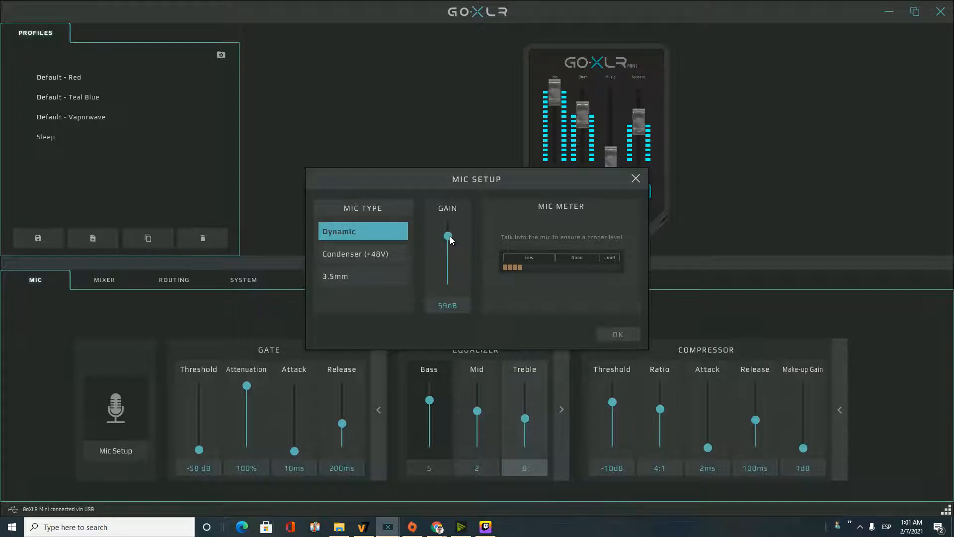
{"action": "left_click_drag", "start_coordinate": [447, 236], "coordinate": [448, 238]}
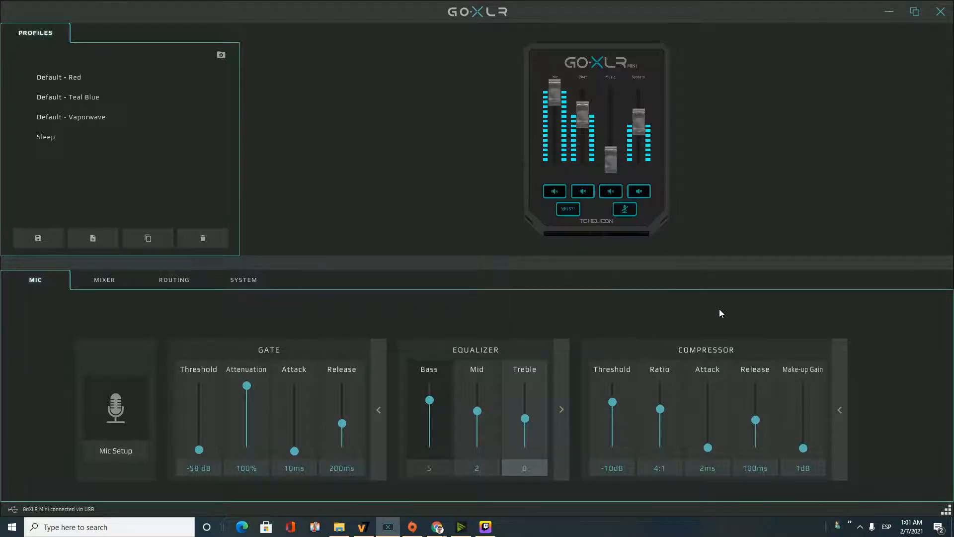
{"action": "mouse_move", "coordinate": [279, 339]}
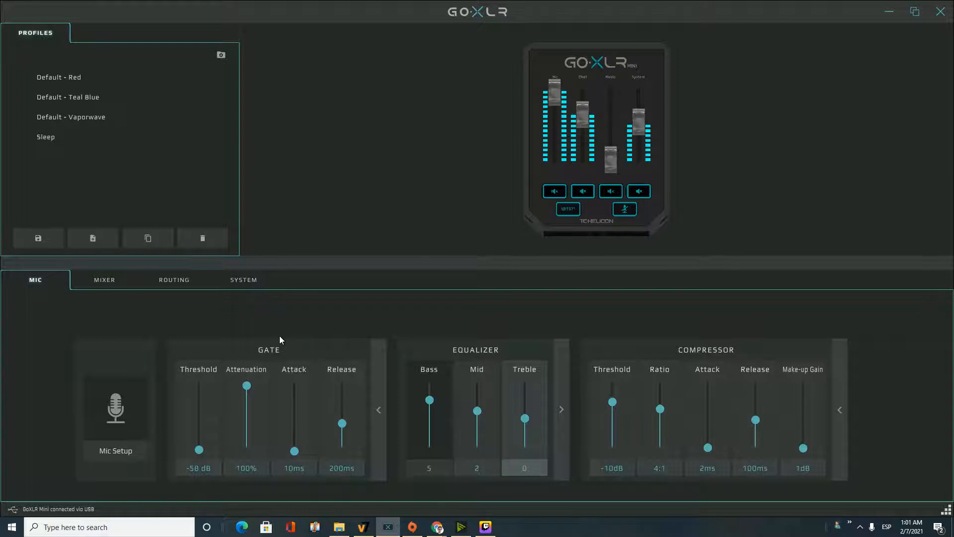
{"action": "mouse_move", "coordinate": [115, 407]}
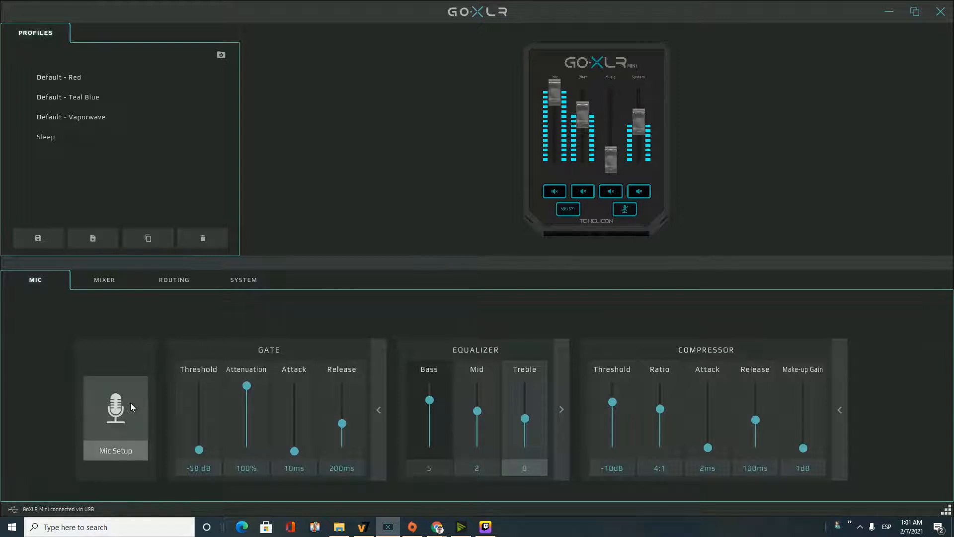
{"action": "mouse_move", "coordinate": [120, 406]}
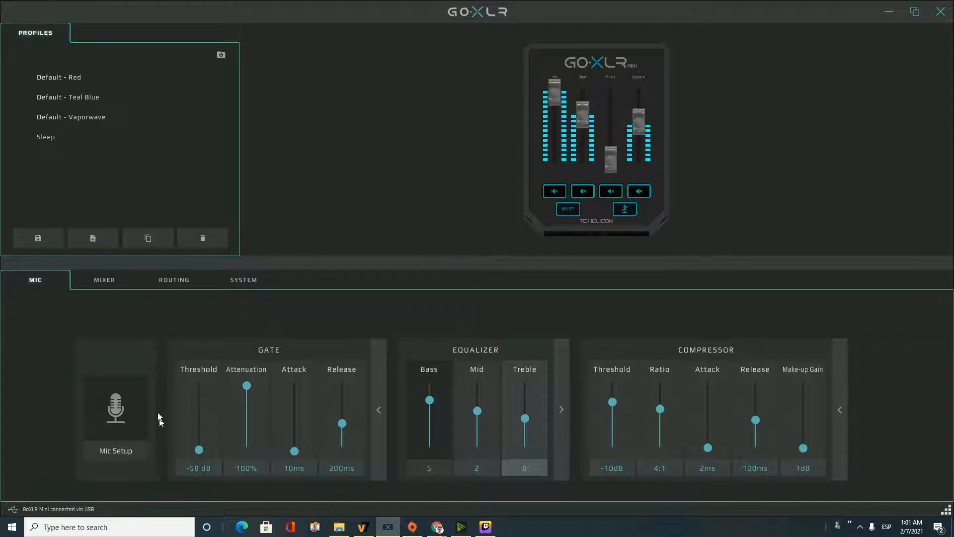
{"action": "mouse_move", "coordinate": [103, 475]}
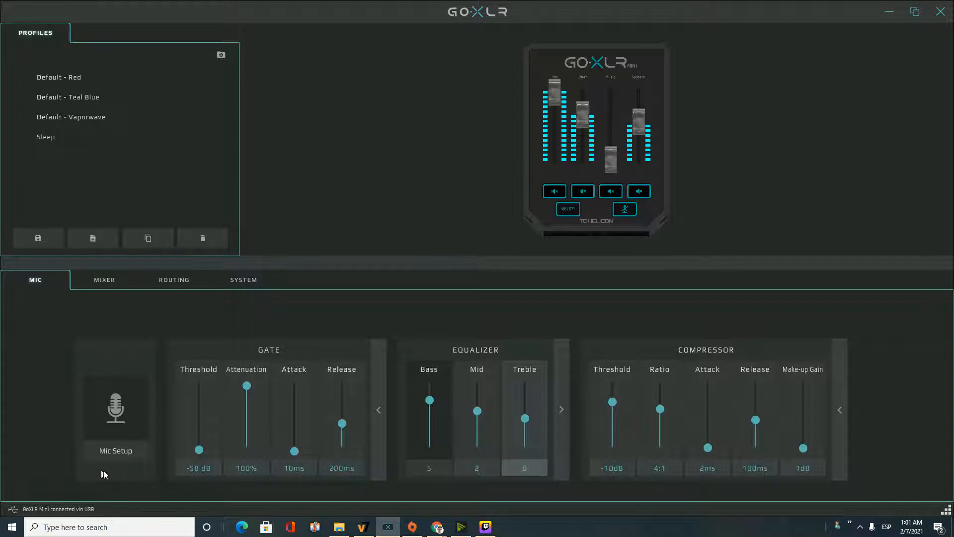
{"action": "mouse_move", "coordinate": [164, 397]}
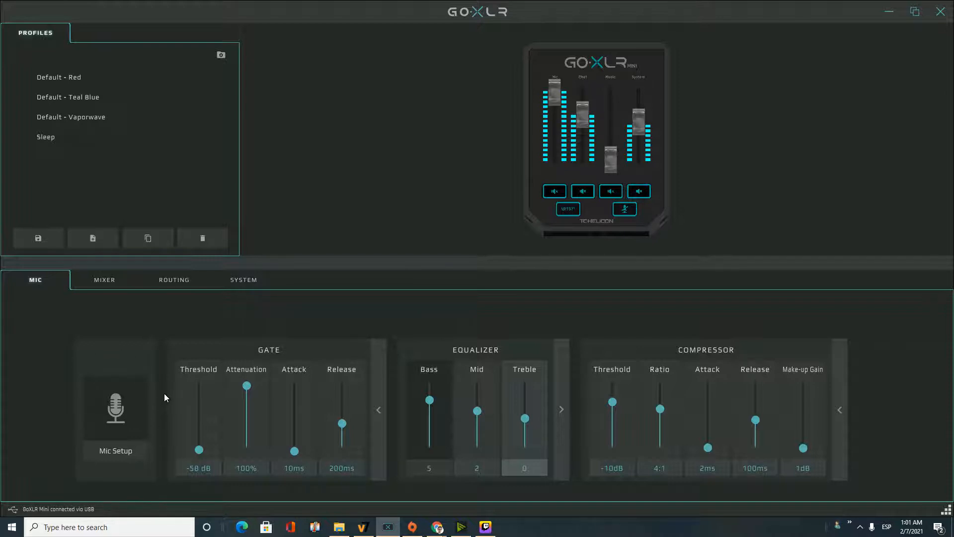
{"action": "key", "text": "alt+tab"}
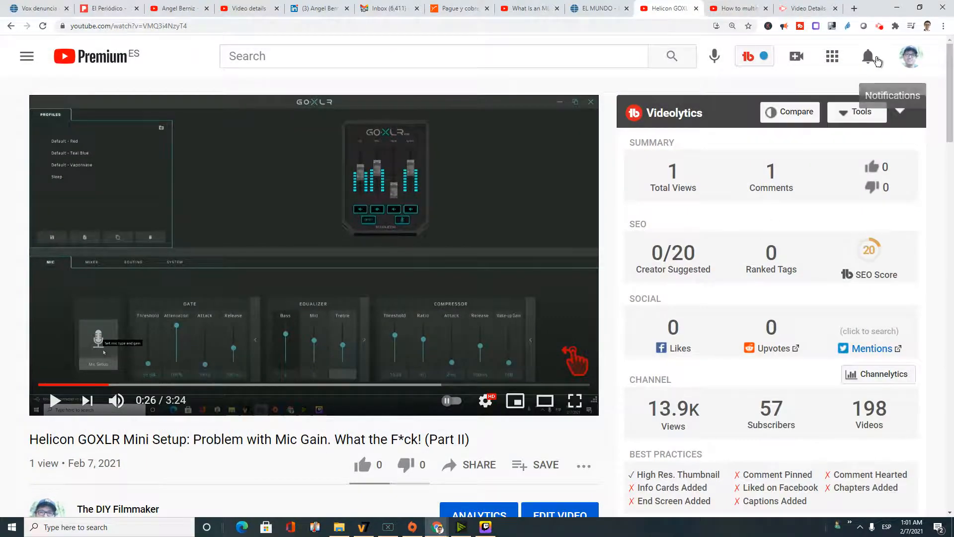
Open KickedTripod's gain-versus-volume comment from notifications and expand it fully.
{"action": "left_click", "coordinate": [869, 57]}
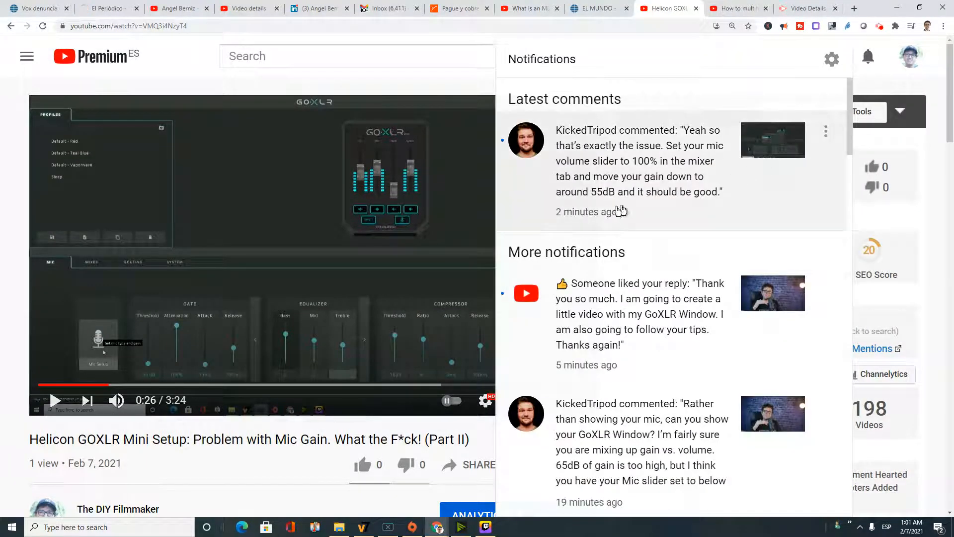
{"action": "mouse_move", "coordinate": [629, 230]}
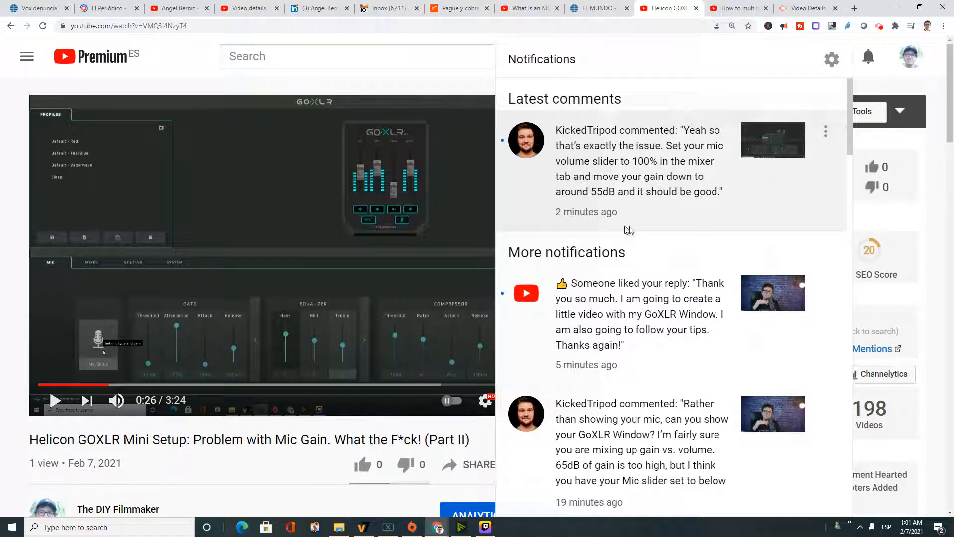
{"action": "scroll", "scroll_direction": "down", "scroll_amount": 3}
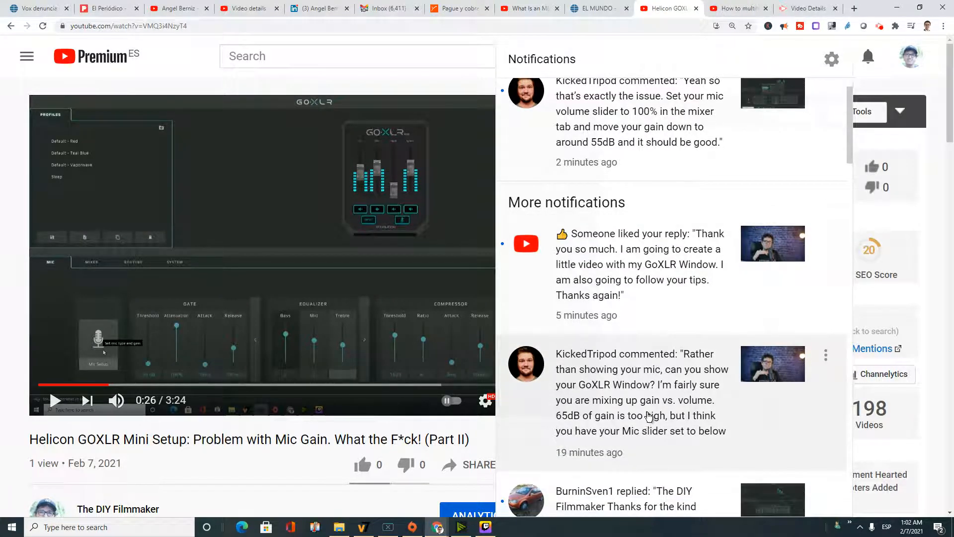
{"action": "left_click", "coordinate": [639, 391]}
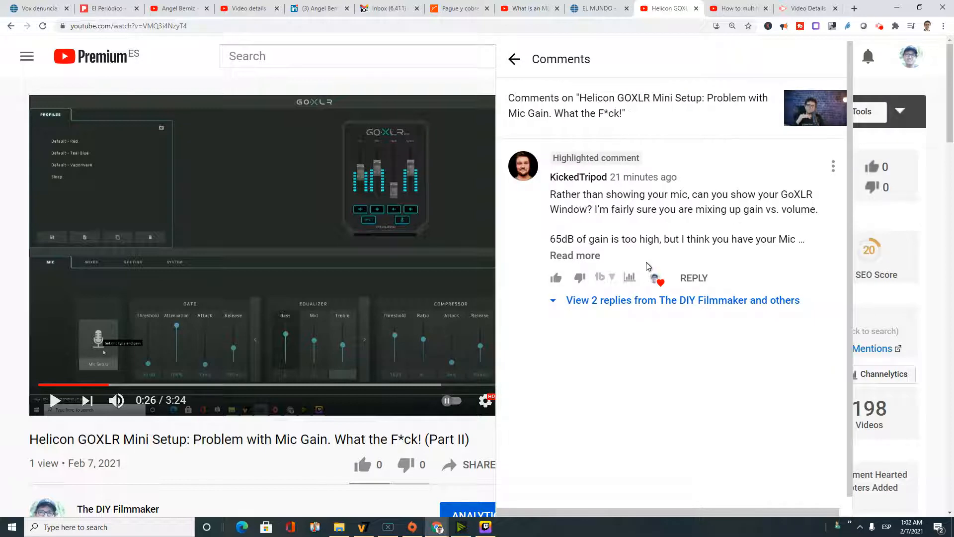
{"action": "left_click", "coordinate": [574, 255]}
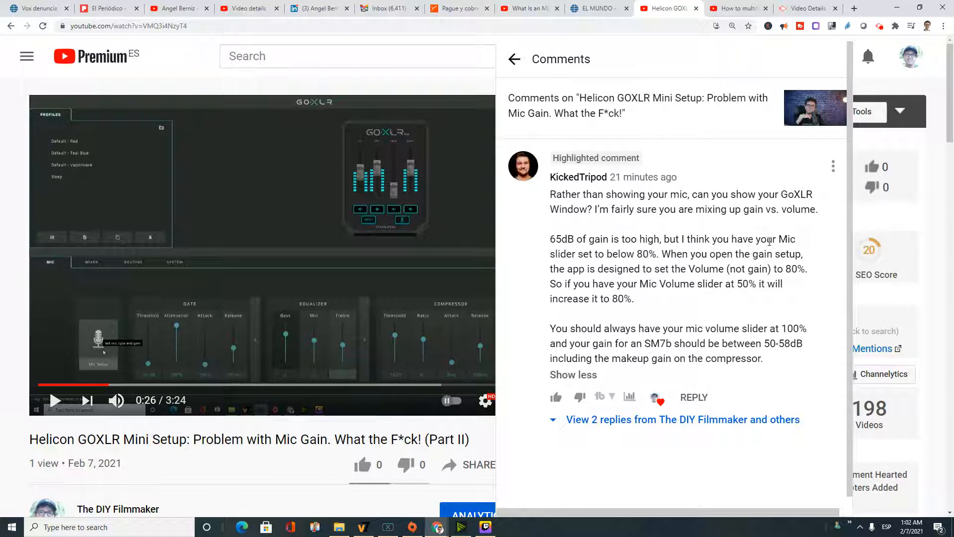
Highlight lines of the expanded comment while reading it.
{"action": "left_click_drag", "start_coordinate": [553, 158], "coordinate": [573, 239]}
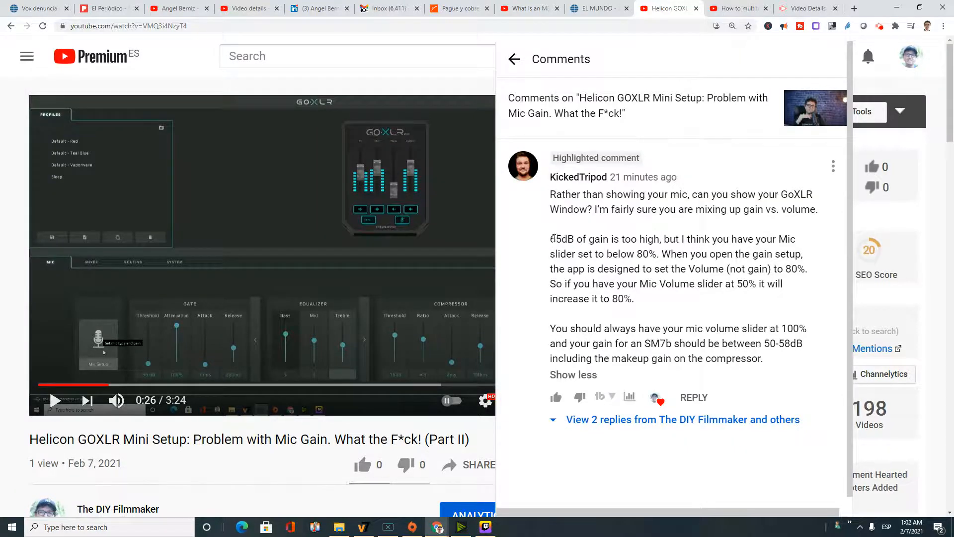
{"action": "left_click_drag", "start_coordinate": [549, 238], "coordinate": [660, 239]}
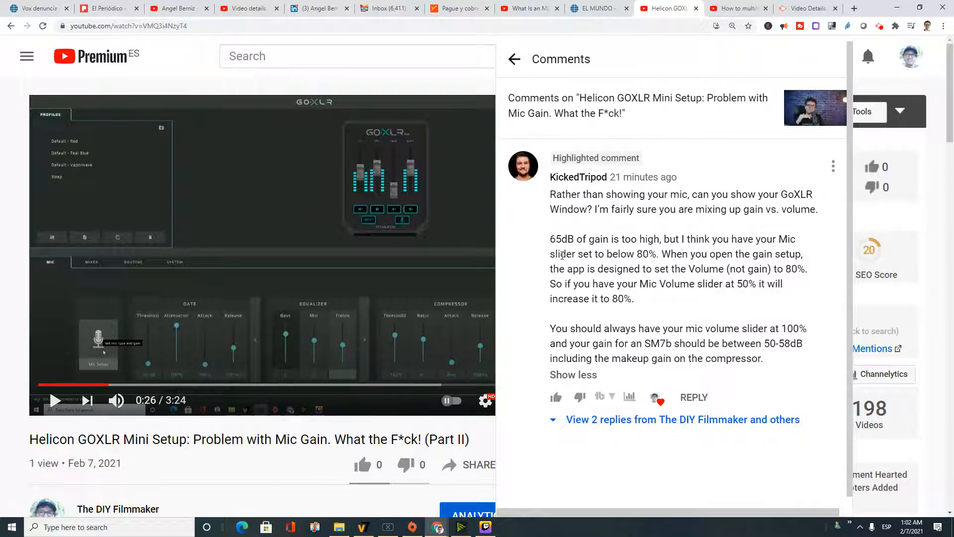
{"action": "left_click_drag", "start_coordinate": [560, 254], "coordinate": [653, 254]}
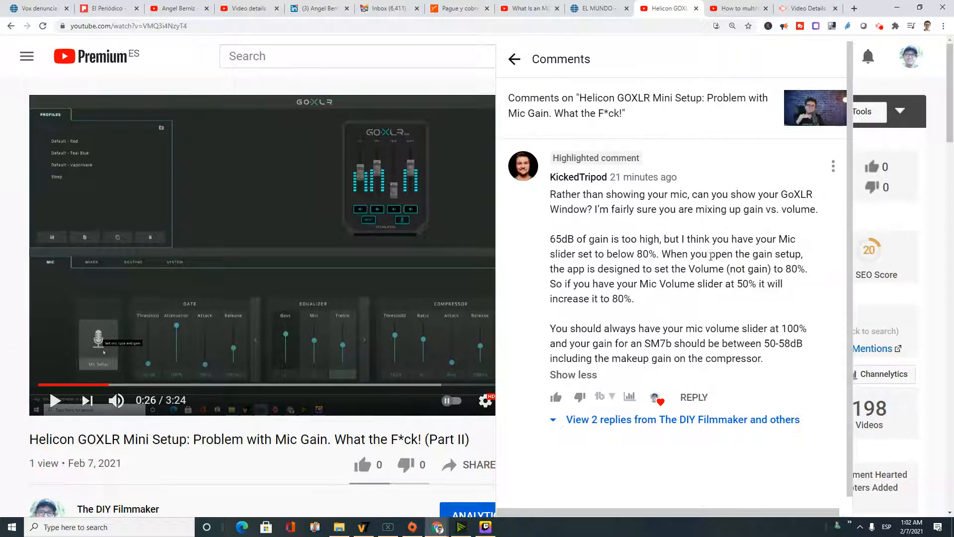
{"action": "left_click_drag", "start_coordinate": [709, 254], "coordinate": [802, 253]}
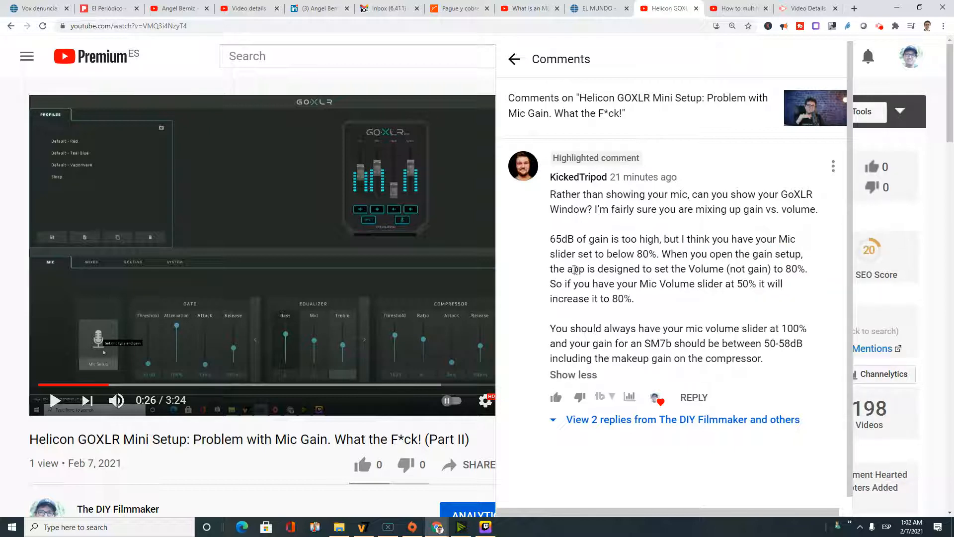
Highlight the comment's 100% mic volume advice, then return to the GoXLR mic tab.
{"action": "left_click_drag", "start_coordinate": [573, 269], "coordinate": [769, 268]}
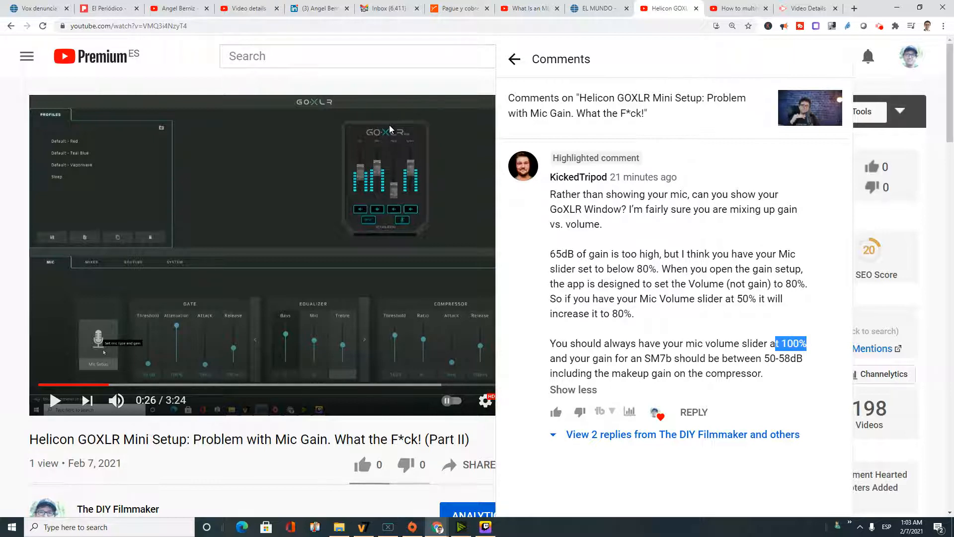
{"action": "mouse_move", "coordinate": [374, 161]}
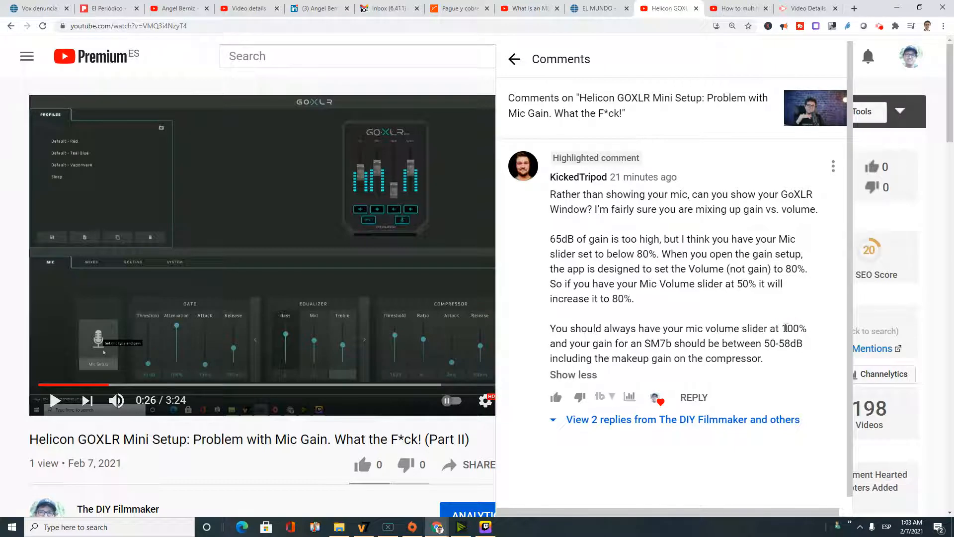
{"action": "double_click", "coordinate": [794, 328]}
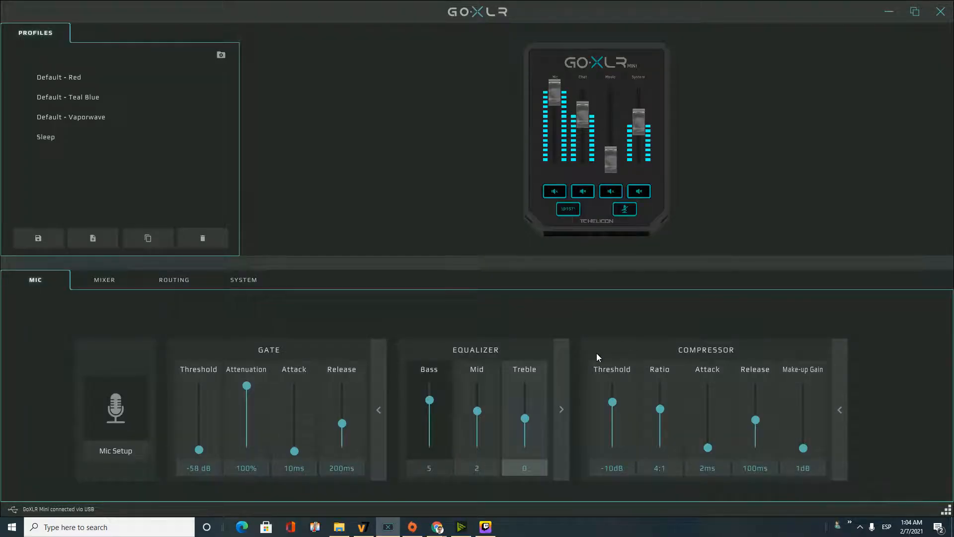
{"action": "left_click", "coordinate": [115, 408]}
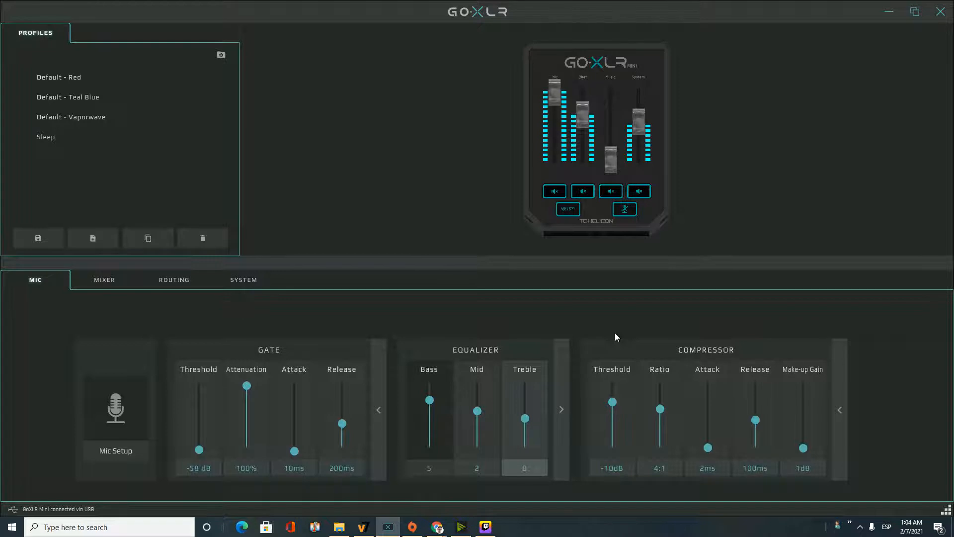
{"action": "mouse_move", "coordinate": [587, 321]}
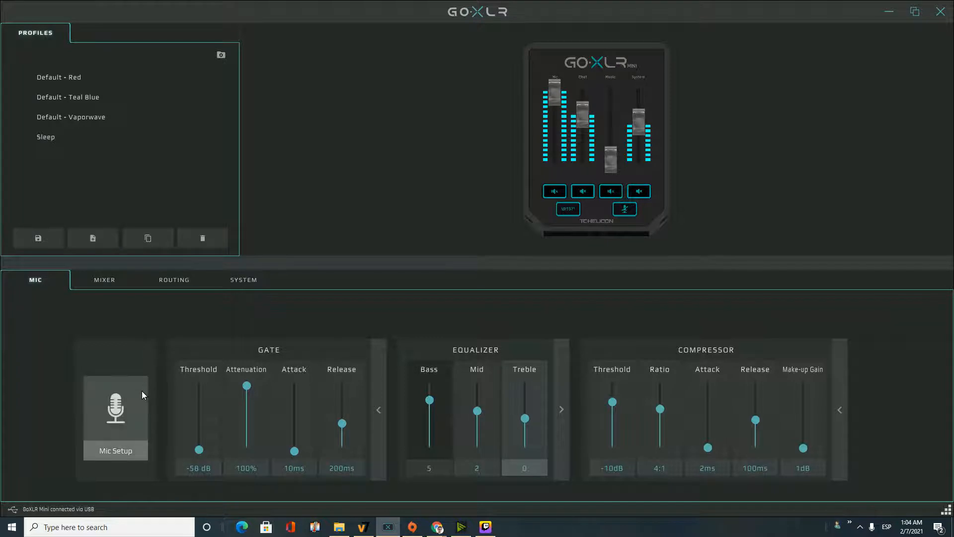
{"action": "mouse_move", "coordinate": [115, 408]}
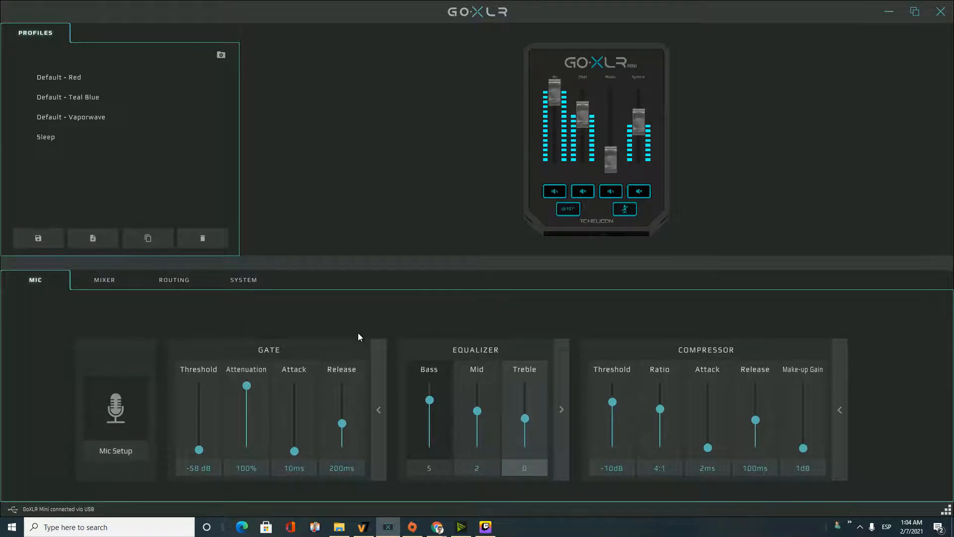
{"action": "mouse_move", "coordinate": [127, 484]}
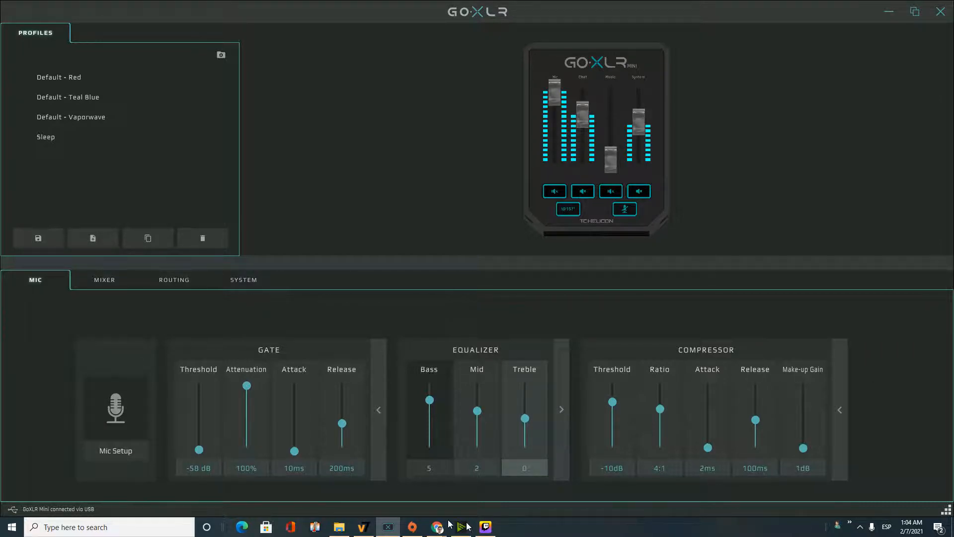
{"action": "mouse_move", "coordinate": [115, 419]}
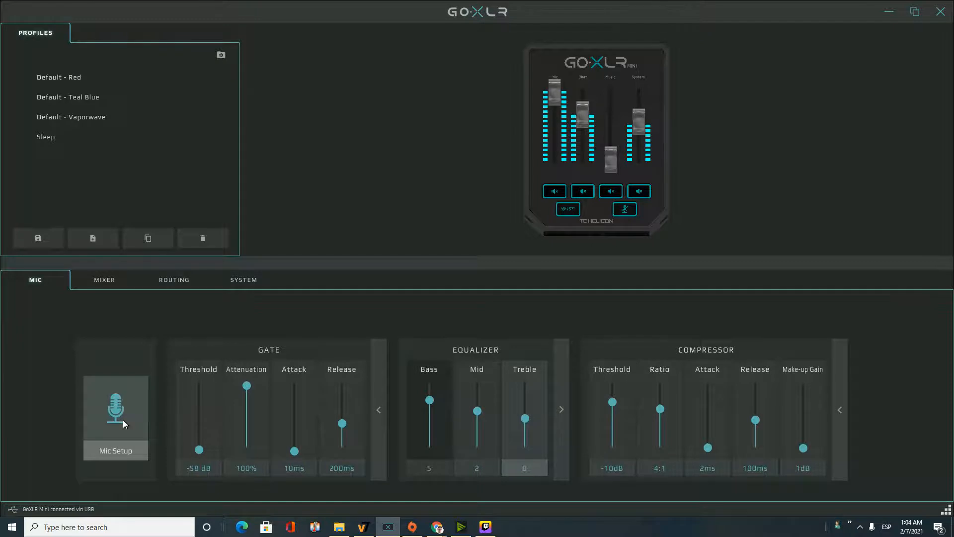
{"action": "left_click", "coordinate": [115, 408]}
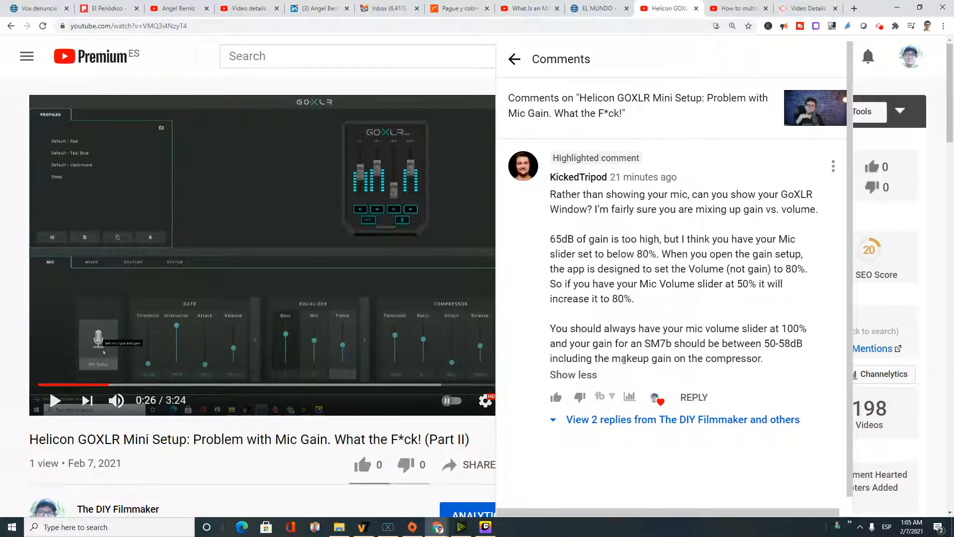
Highlight a passage of the gain-versus-volume comment while rereading it.
{"action": "left_click_drag", "start_coordinate": [666, 358], "coordinate": [762, 358]}
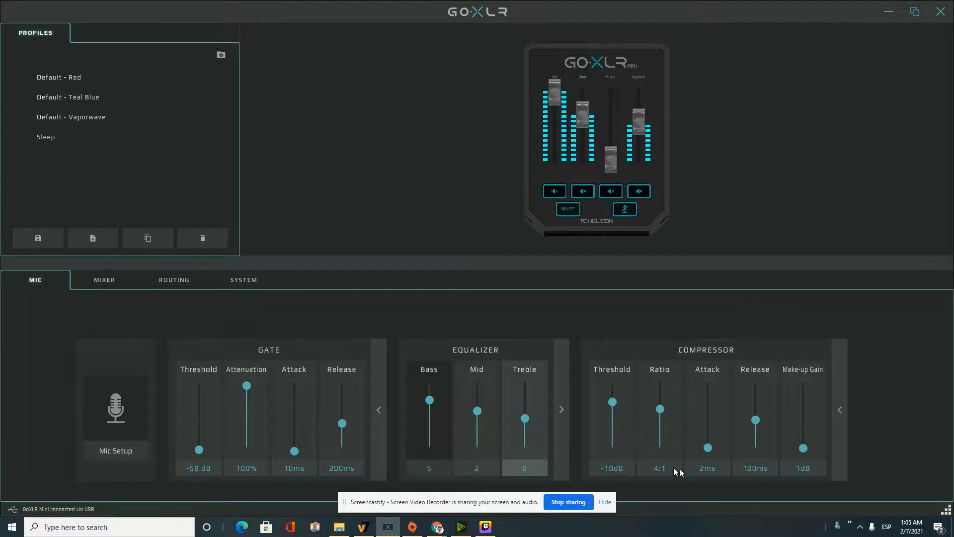
{"action": "mouse_move", "coordinate": [764, 511]}
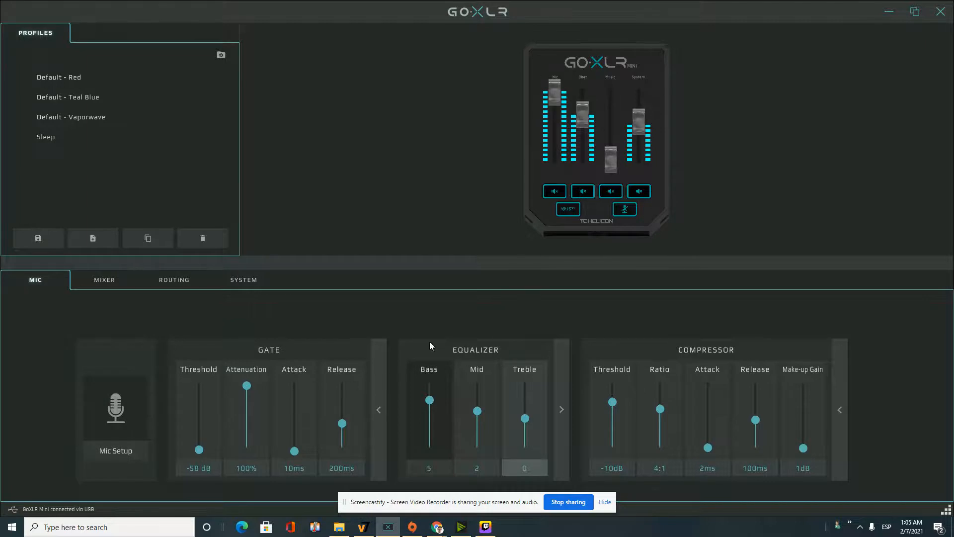
{"action": "mouse_move", "coordinate": [636, 482]}
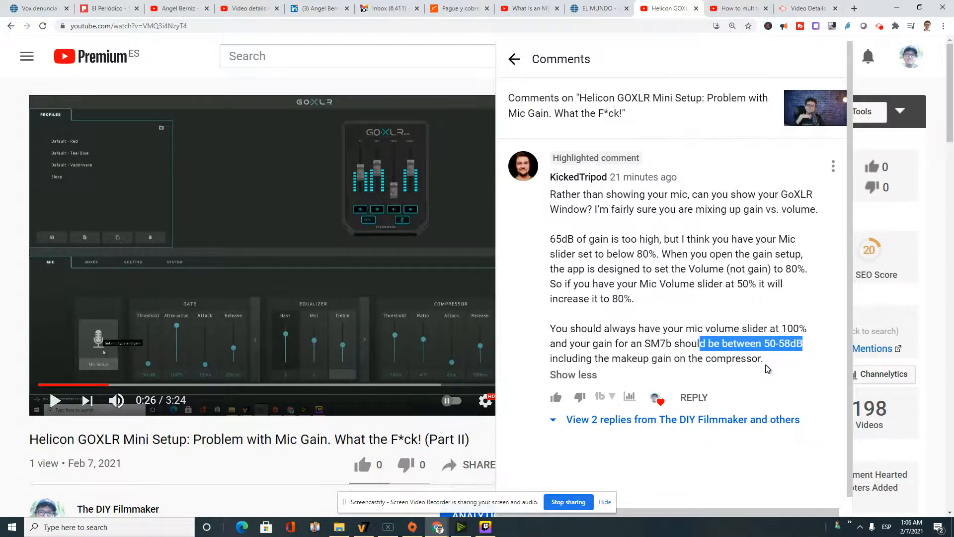
Return to the GoXLR mixer app with Alt+Tab.
{"action": "key", "text": "alt+tab"}
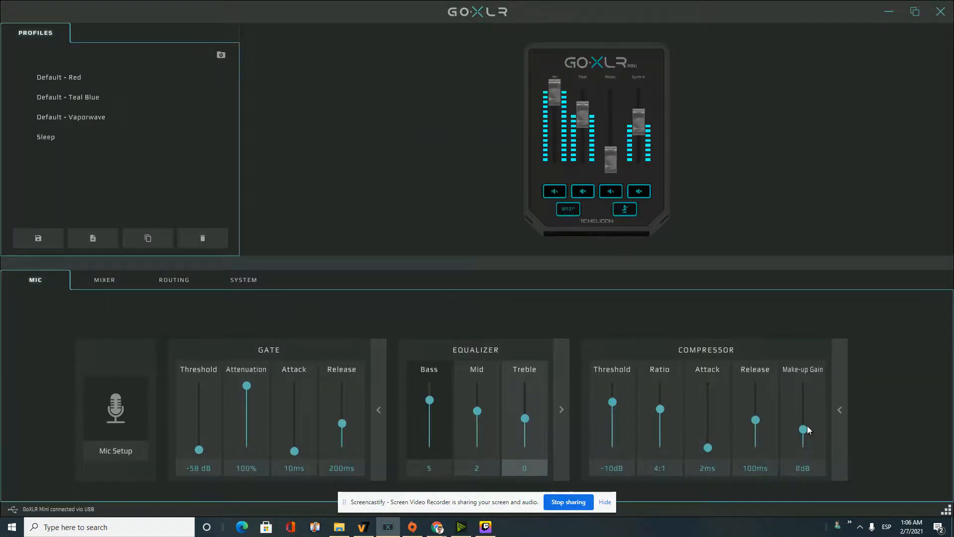
Sweep the compressor make-up gain up to 20dB, then settle it at 6dB.
{"action": "left_click_drag", "start_coordinate": [802, 428], "coordinate": [802, 399]}
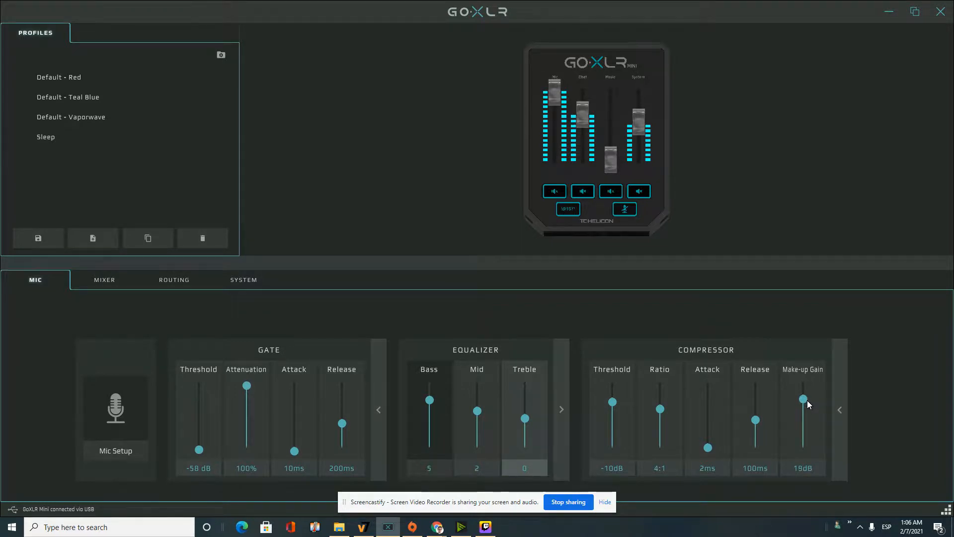
{"action": "left_click_drag", "start_coordinate": [802, 399], "coordinate": [803, 396]}
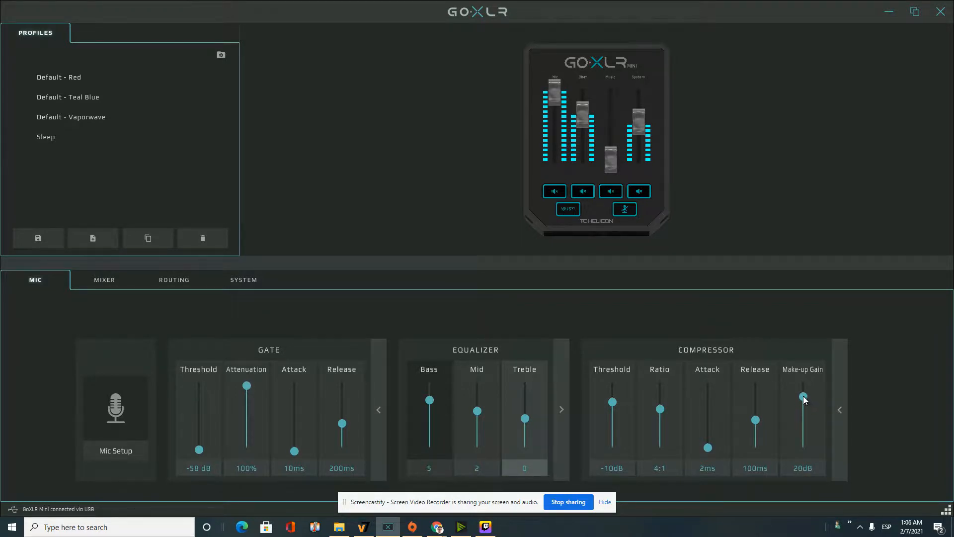
{"action": "left_click_drag", "start_coordinate": [802, 398], "coordinate": [802, 434]}
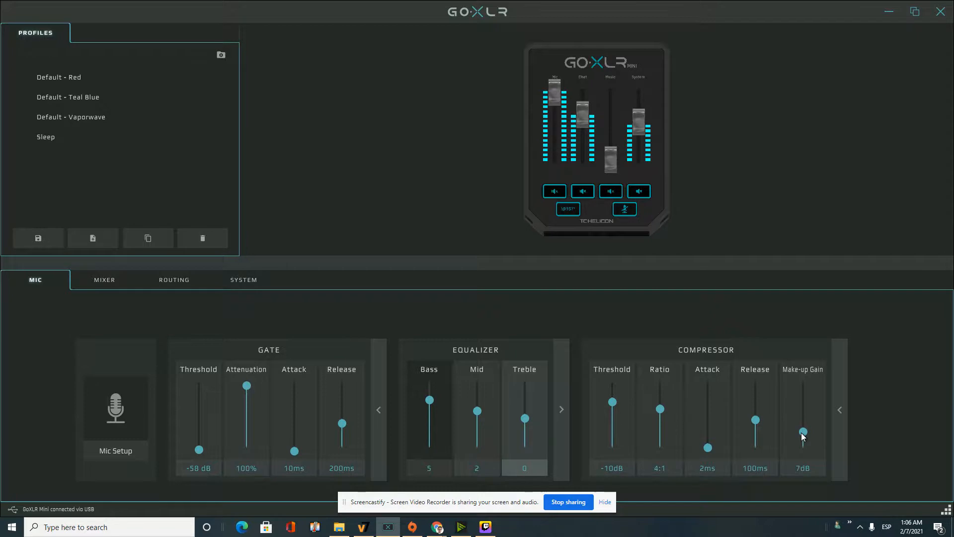
{"action": "left_click_drag", "start_coordinate": [803, 421], "coordinate": [803, 439]}
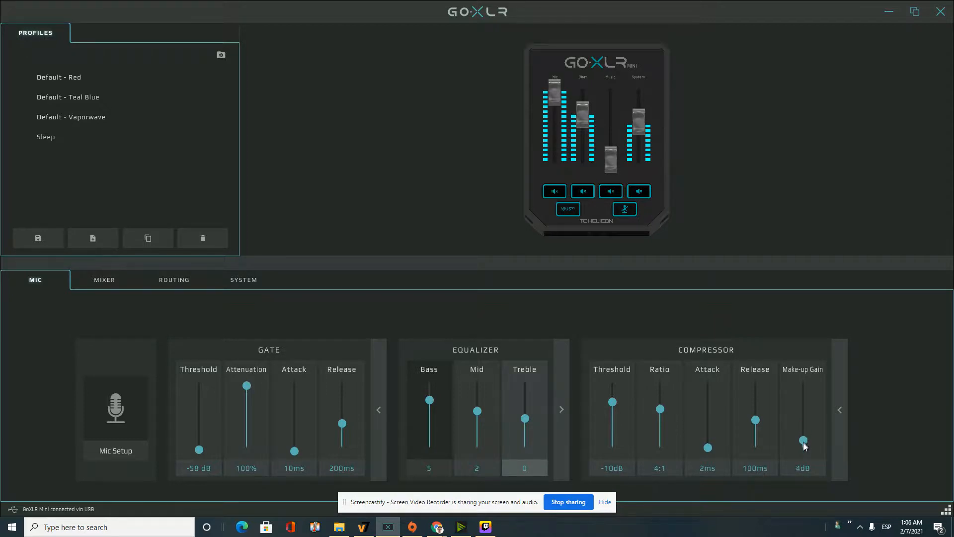
{"action": "left_click_drag", "start_coordinate": [803, 442], "coordinate": [803, 435]}
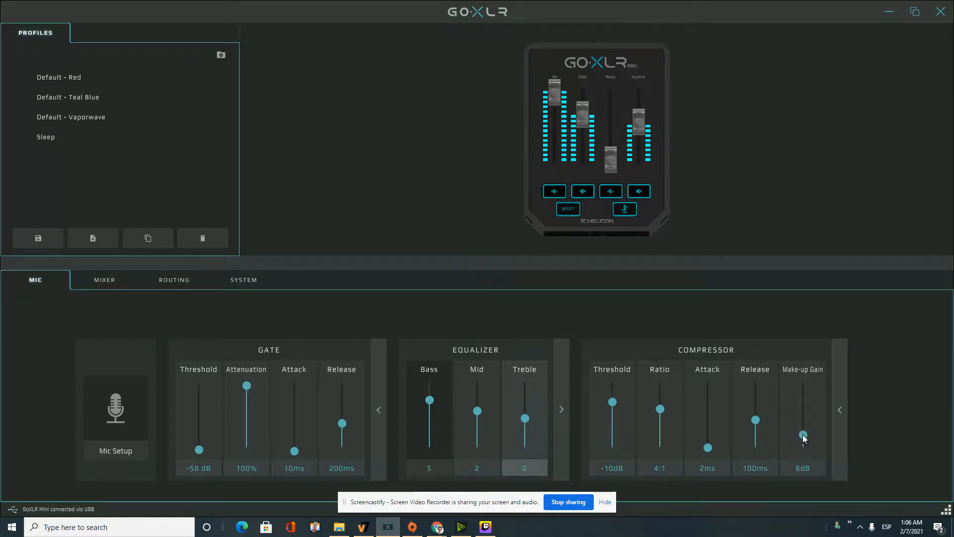
{"action": "left_click_drag", "start_coordinate": [802, 439], "coordinate": [803, 432]}
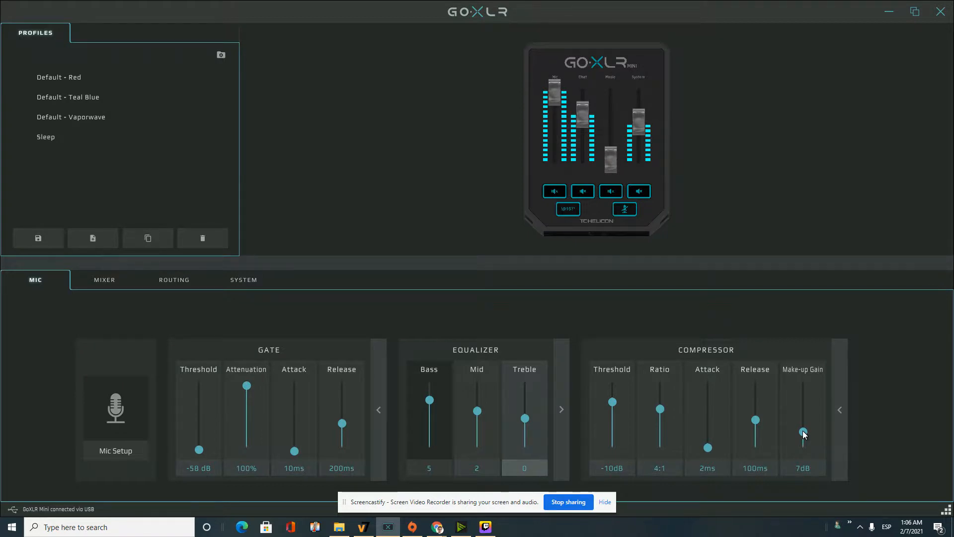
{"action": "left_click_drag", "start_coordinate": [802, 433], "coordinate": [803, 440]}
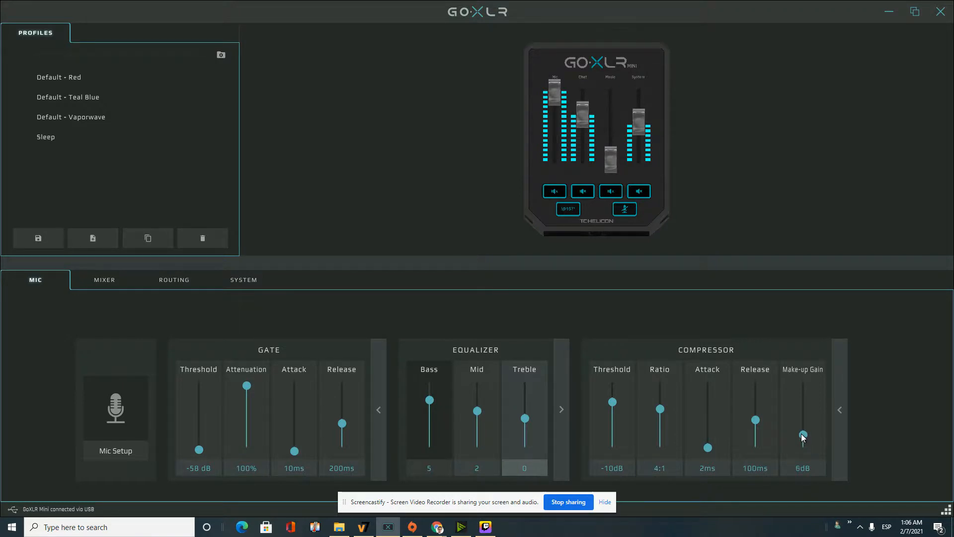
{"action": "mouse_move", "coordinate": [880, 361]}
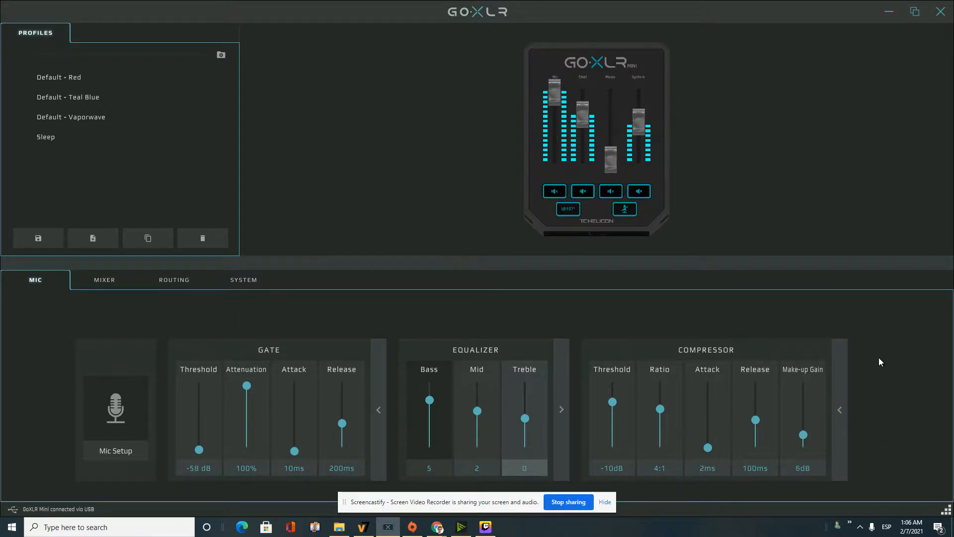
{"action": "mouse_move", "coordinate": [694, 189]}
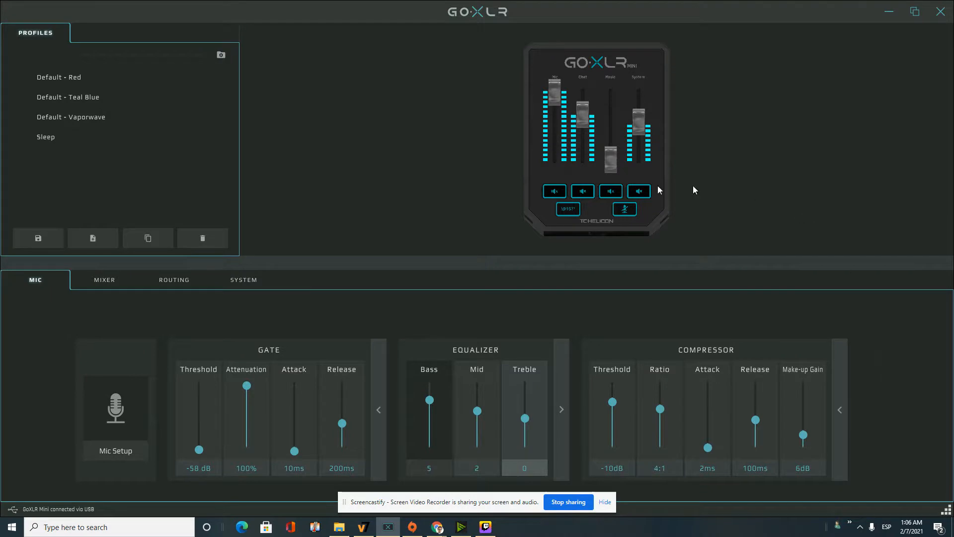
{"action": "mouse_move", "coordinate": [116, 414]}
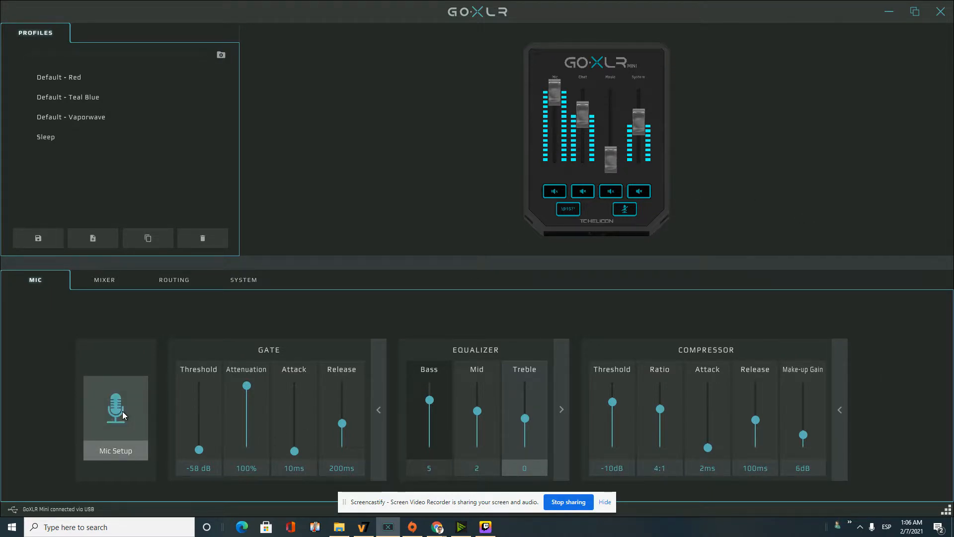
{"action": "left_click", "coordinate": [115, 406]}
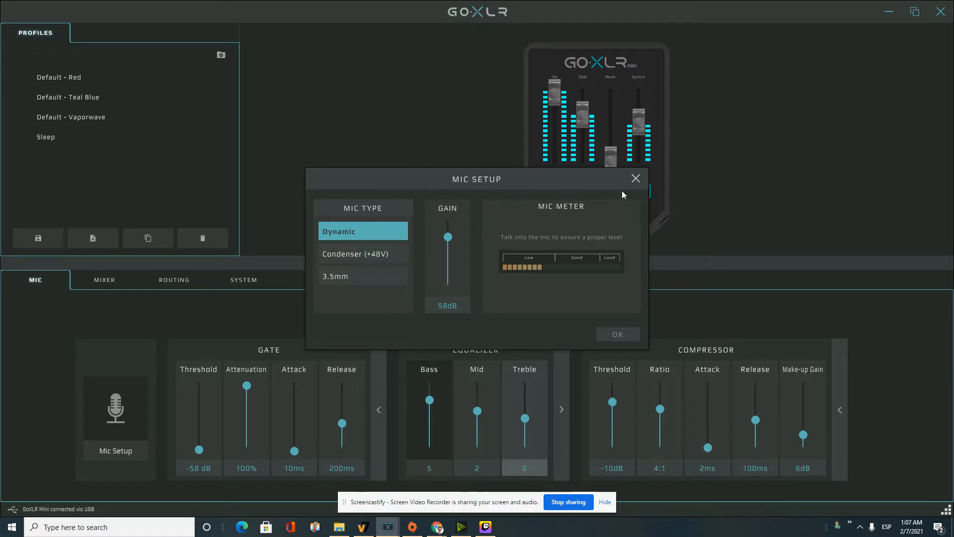
{"action": "left_click", "coordinate": [635, 178]}
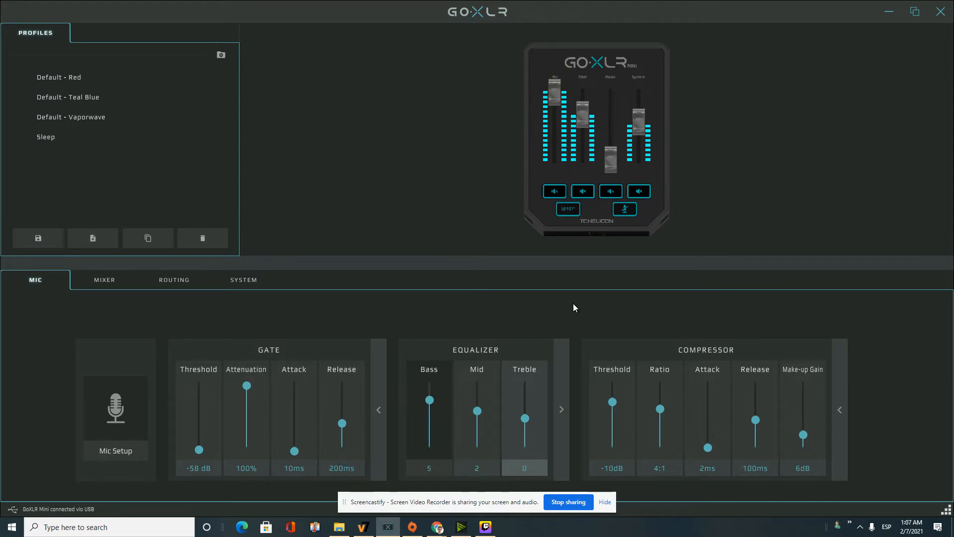
{"action": "mouse_move", "coordinate": [474, 311]}
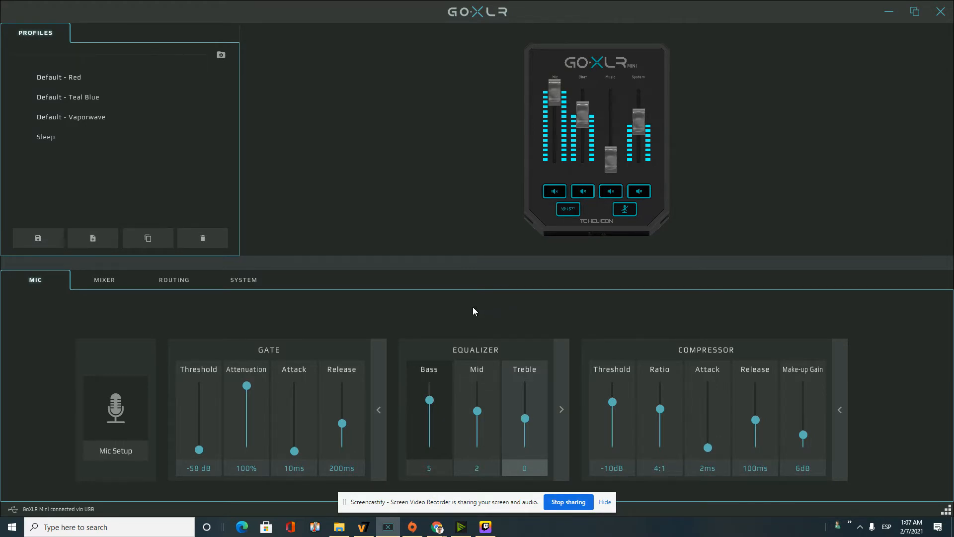
{"action": "mouse_move", "coordinate": [611, 329]}
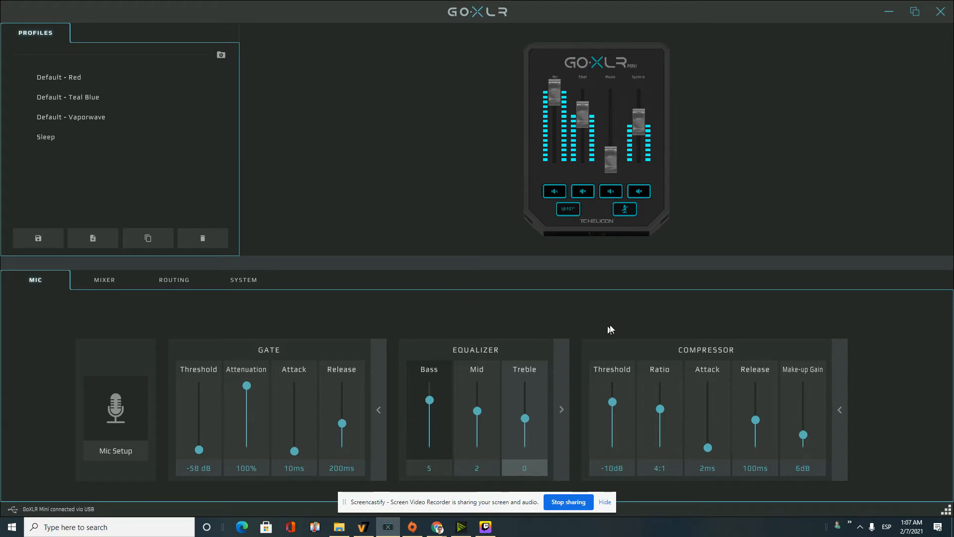
{"action": "mouse_move", "coordinate": [569, 12]}
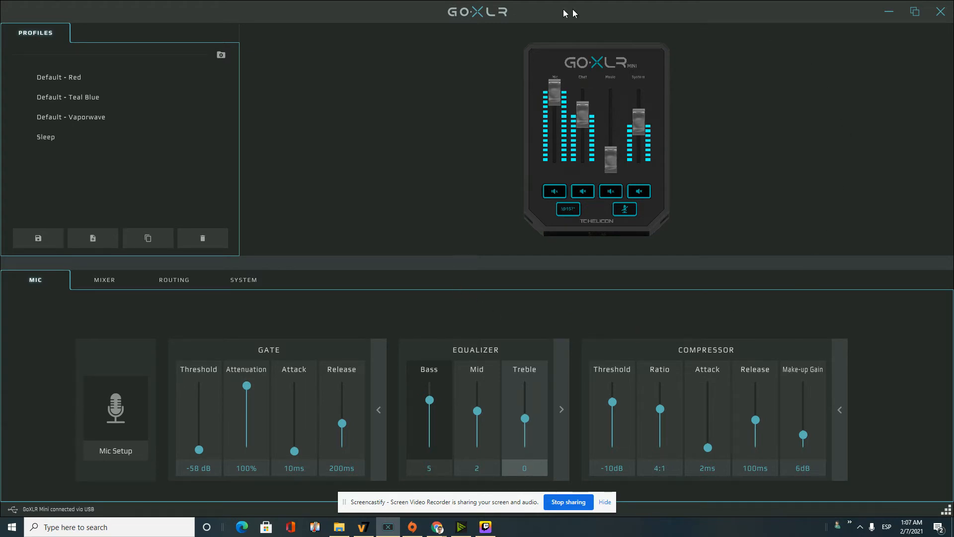
{"action": "mouse_move", "coordinate": [3, 9]}
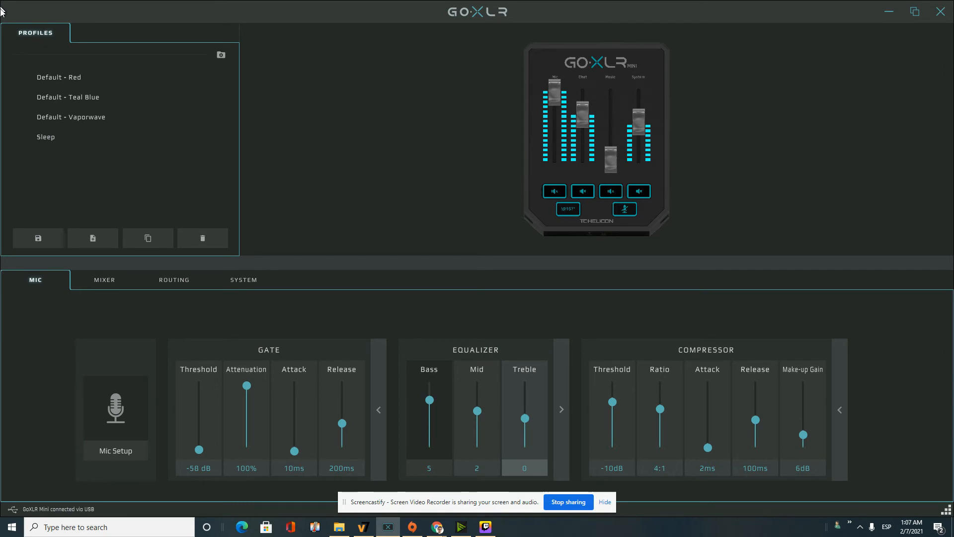
{"action": "mouse_move", "coordinate": [365, 316]}
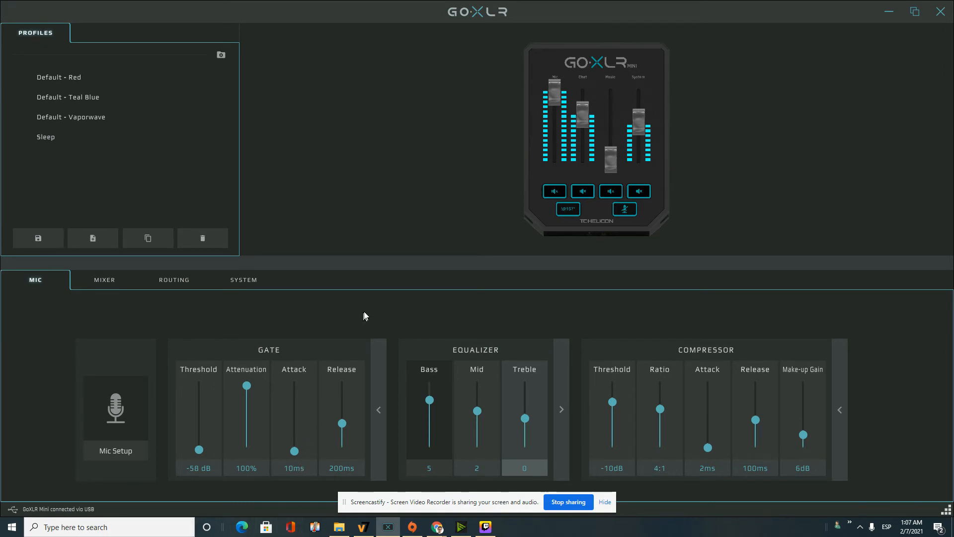